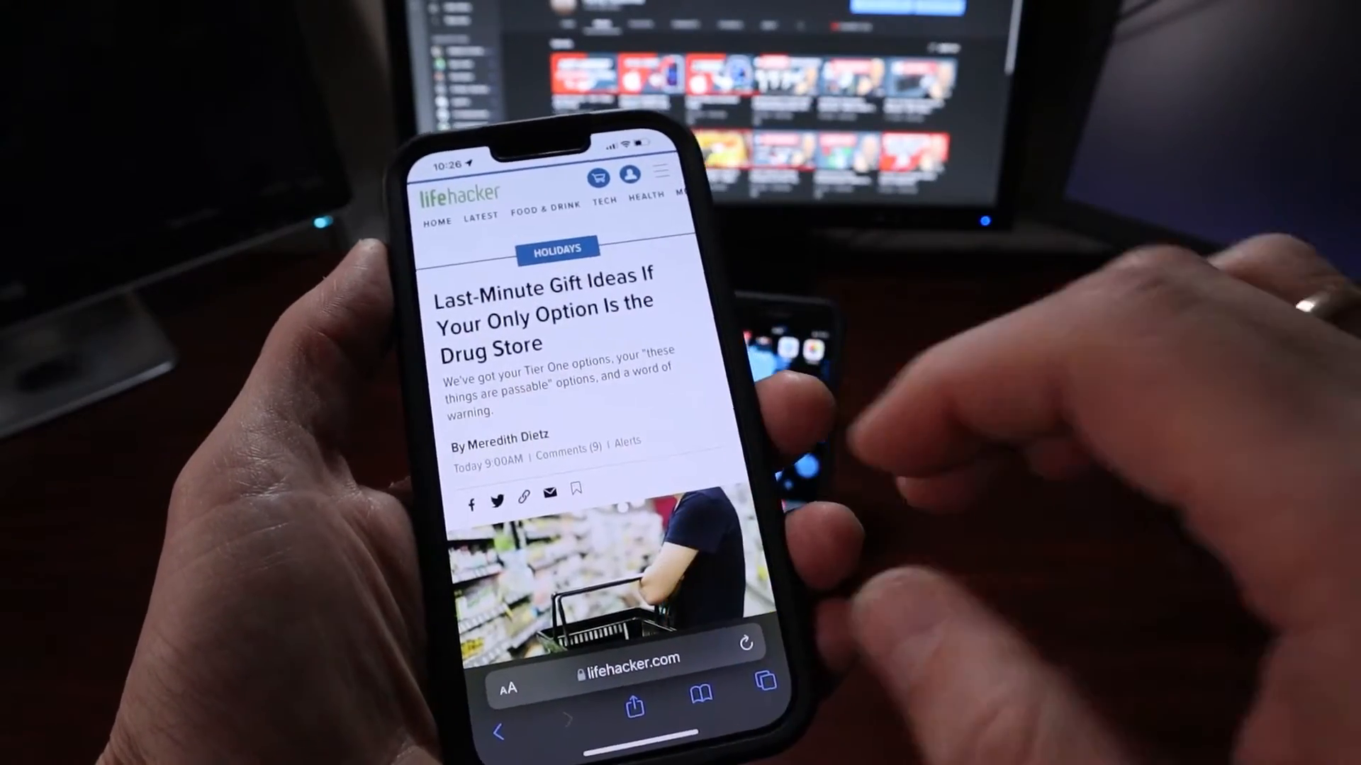
# Step: Drag a text excerpt from the Lifehacker gift-ideas article out to the home screen
pyautogui.scroll(-3)
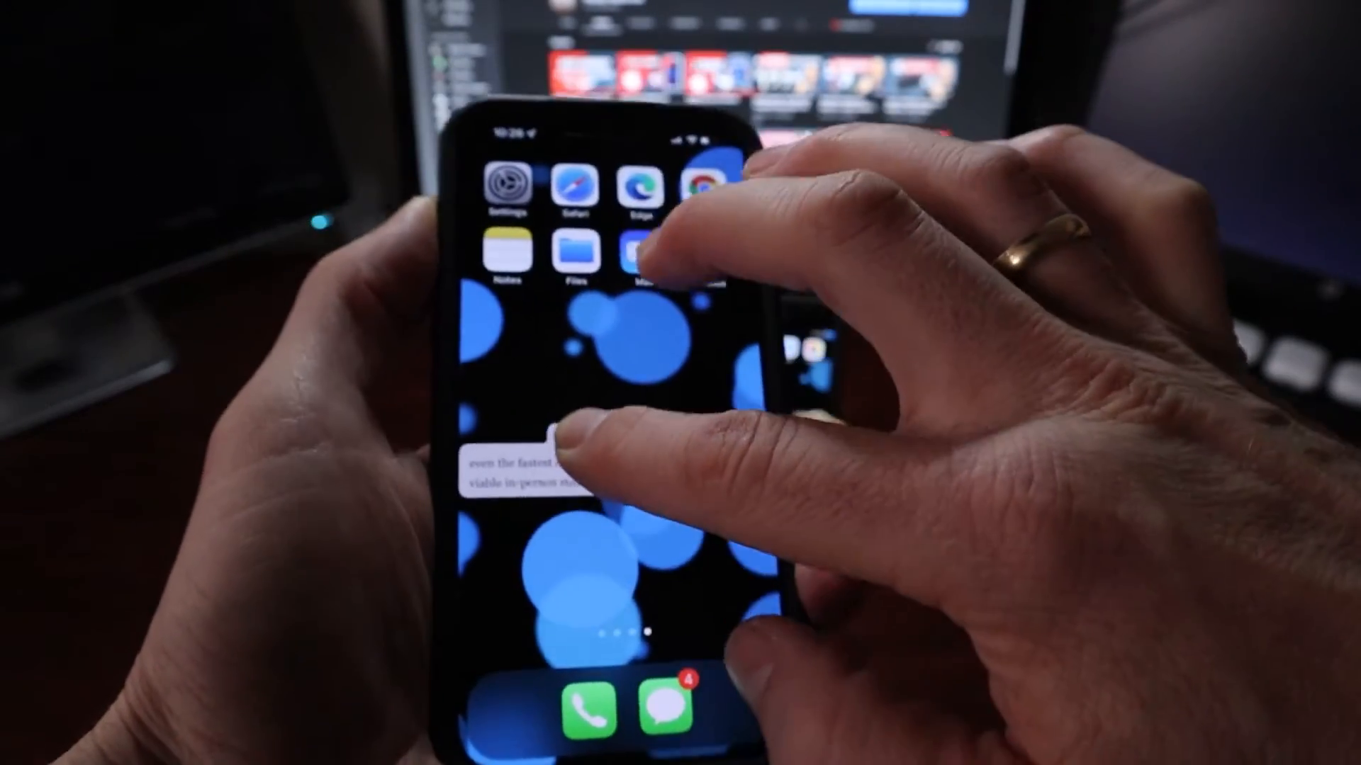
pyautogui.click(571, 252)
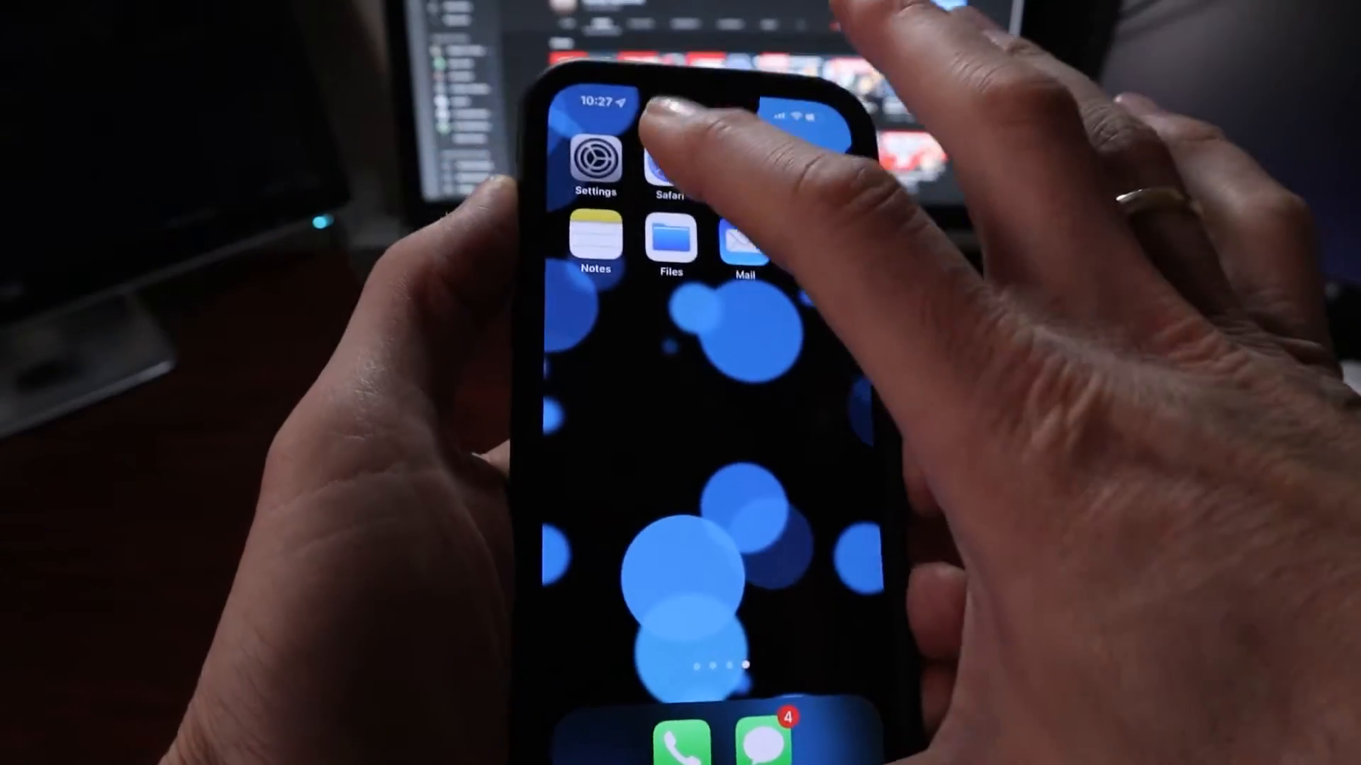
# Step: Return to the Lifehacker article and drag its shopper photo out to the home screen apps
pyautogui.click(664, 165)
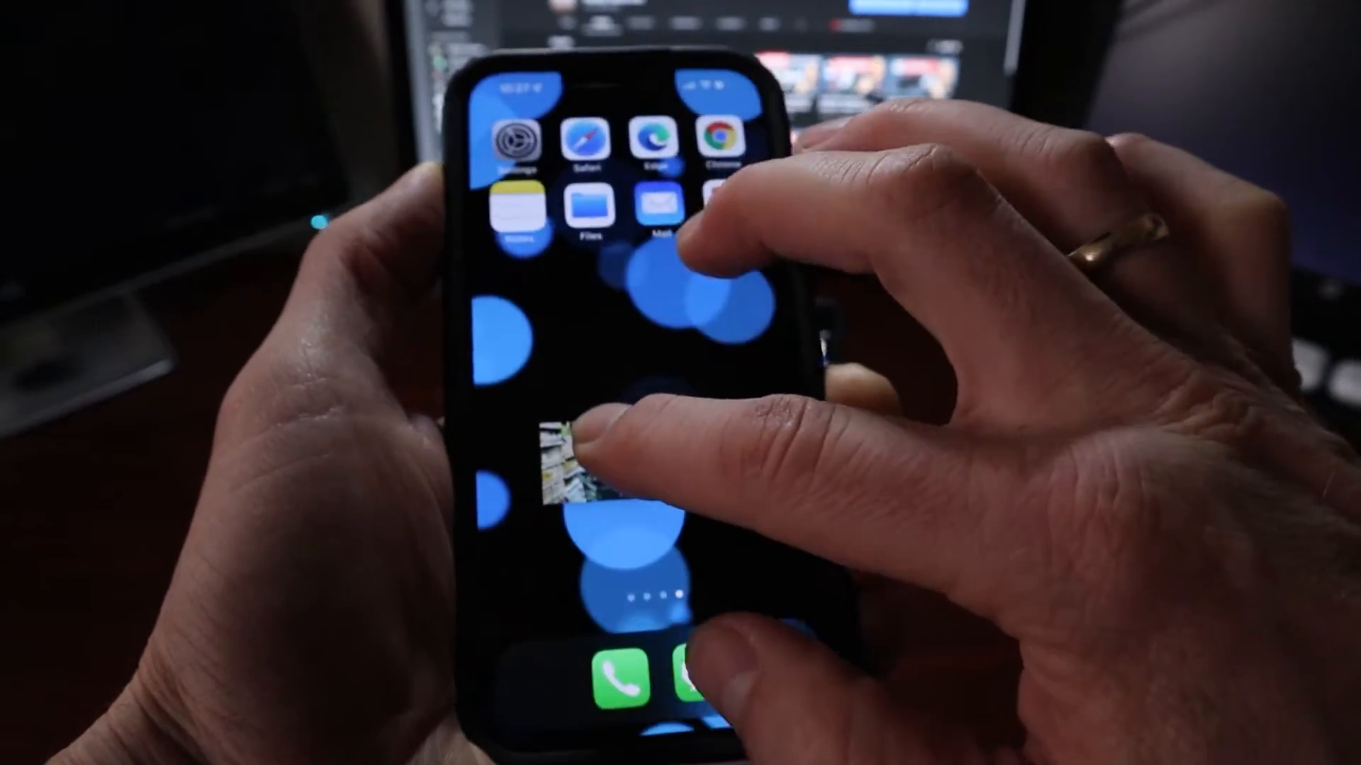
pyautogui.click(661, 209)
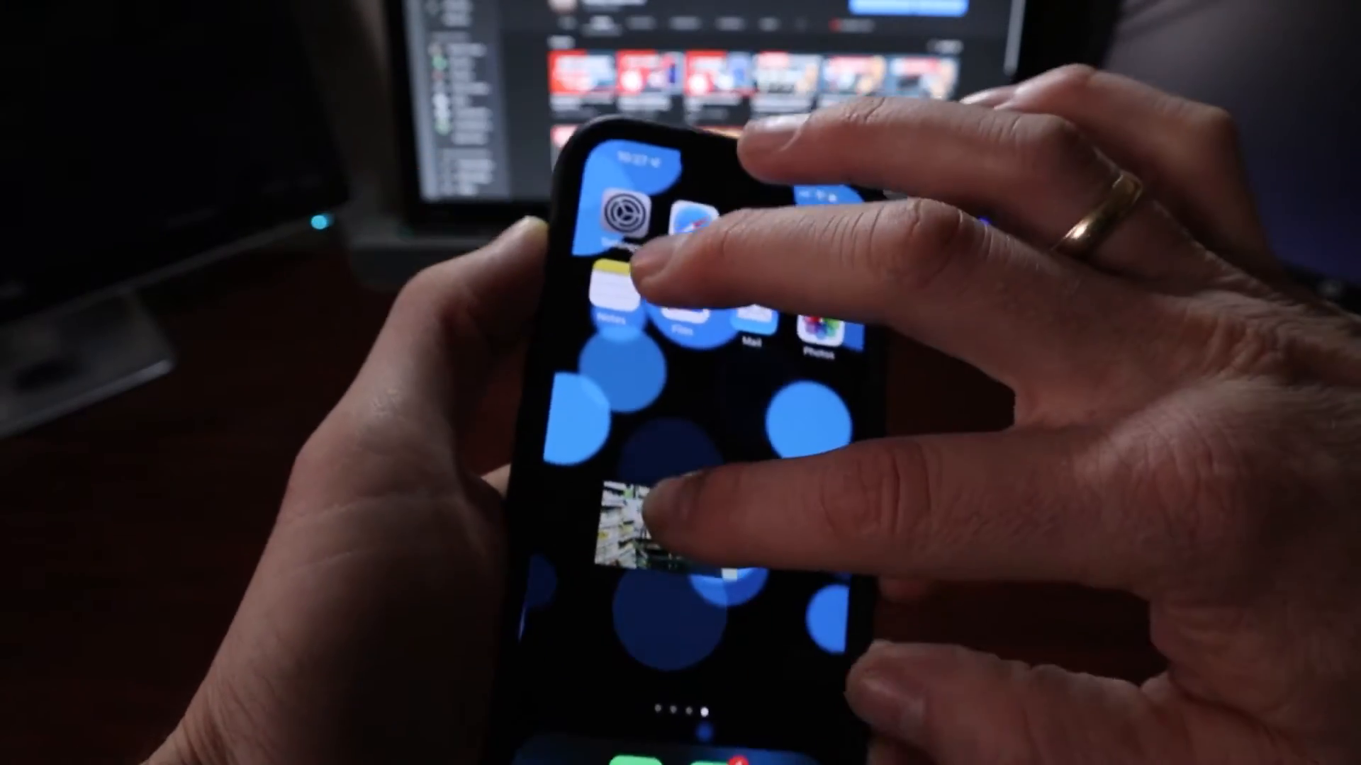
pyautogui.click(638, 521)
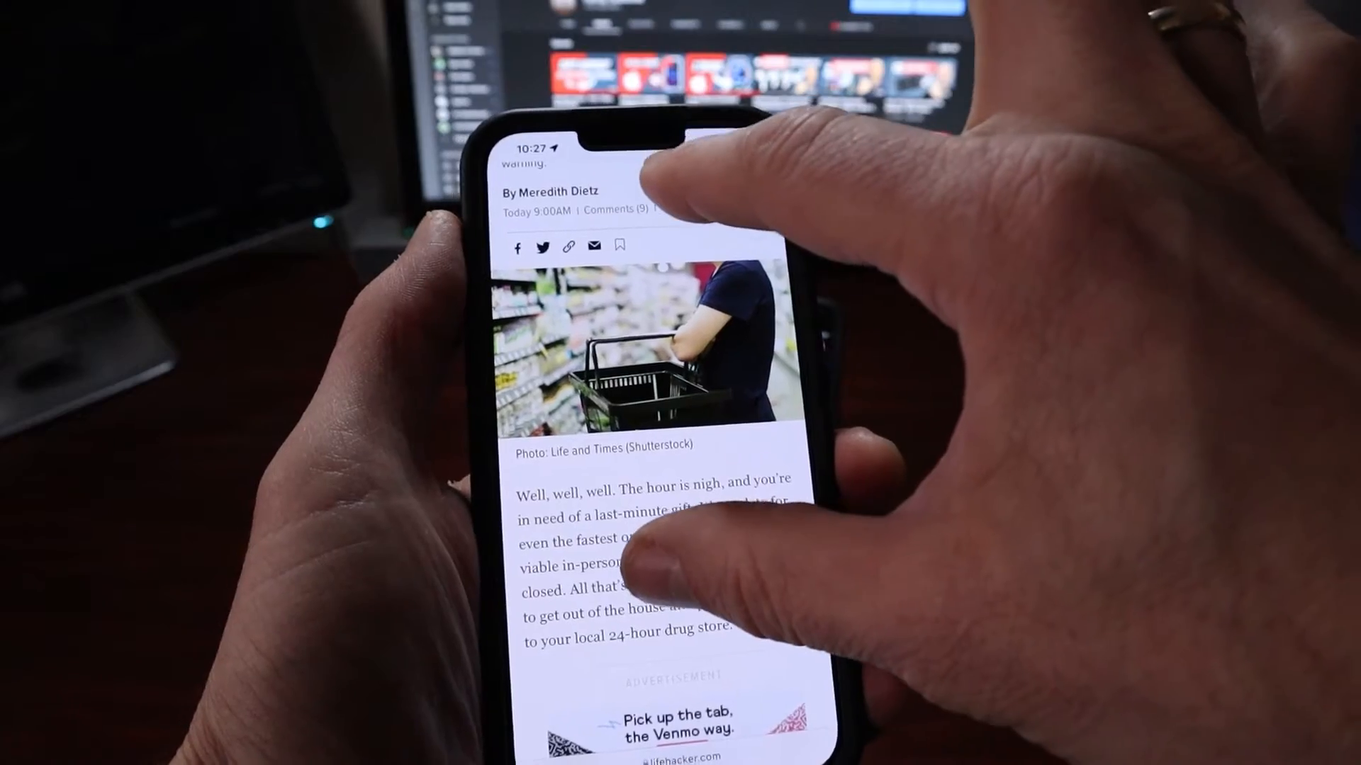
# Step: Lift the Lifehacker tab from the tab overview and carry it to the home screen
pyautogui.click(640, 538)
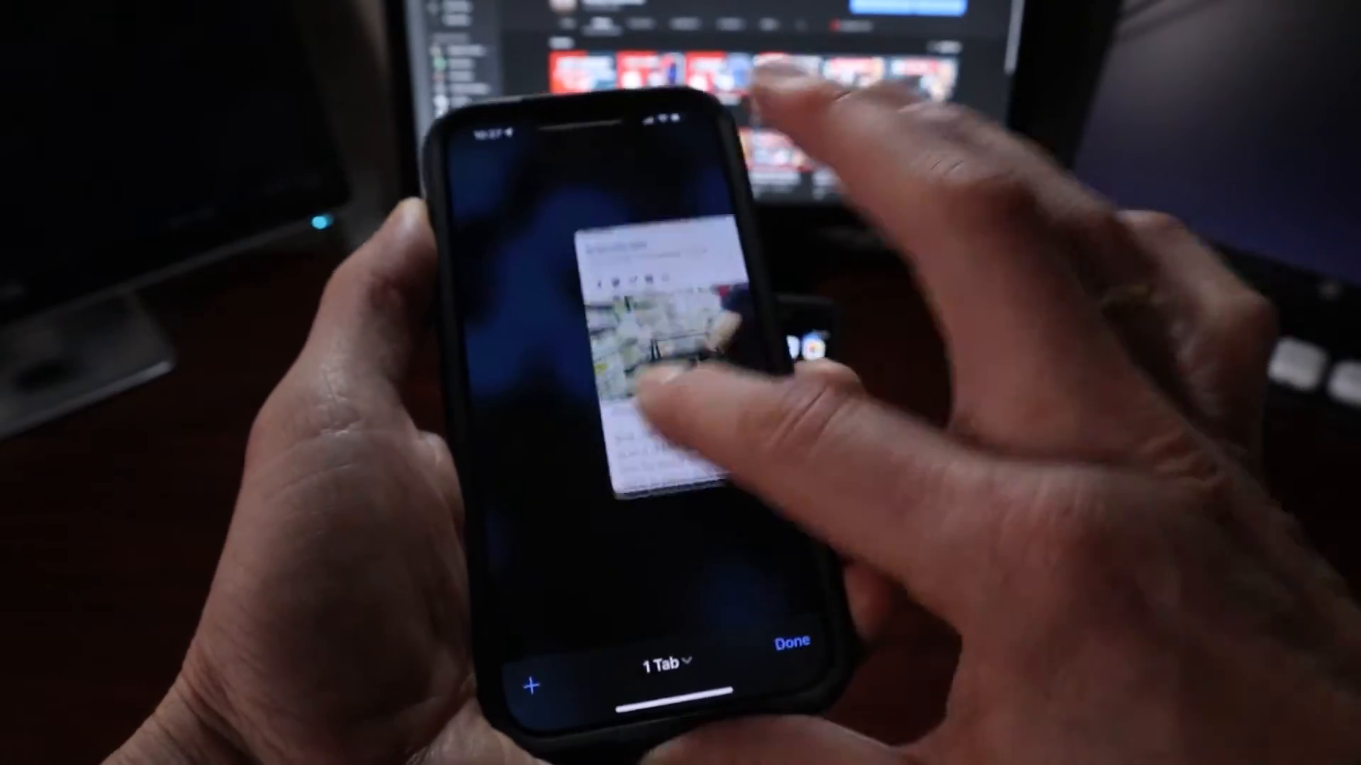
pyautogui.click(660, 364)
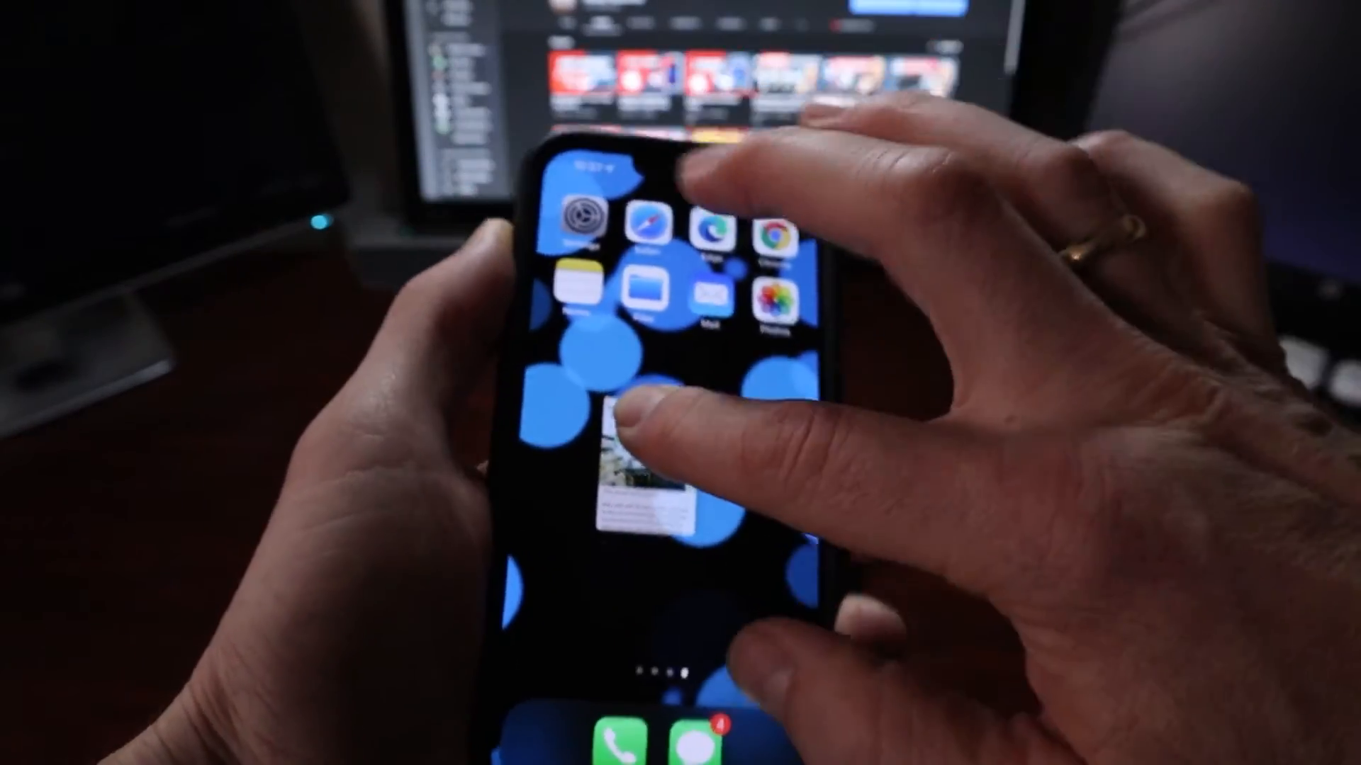
pyautogui.click(616, 433)
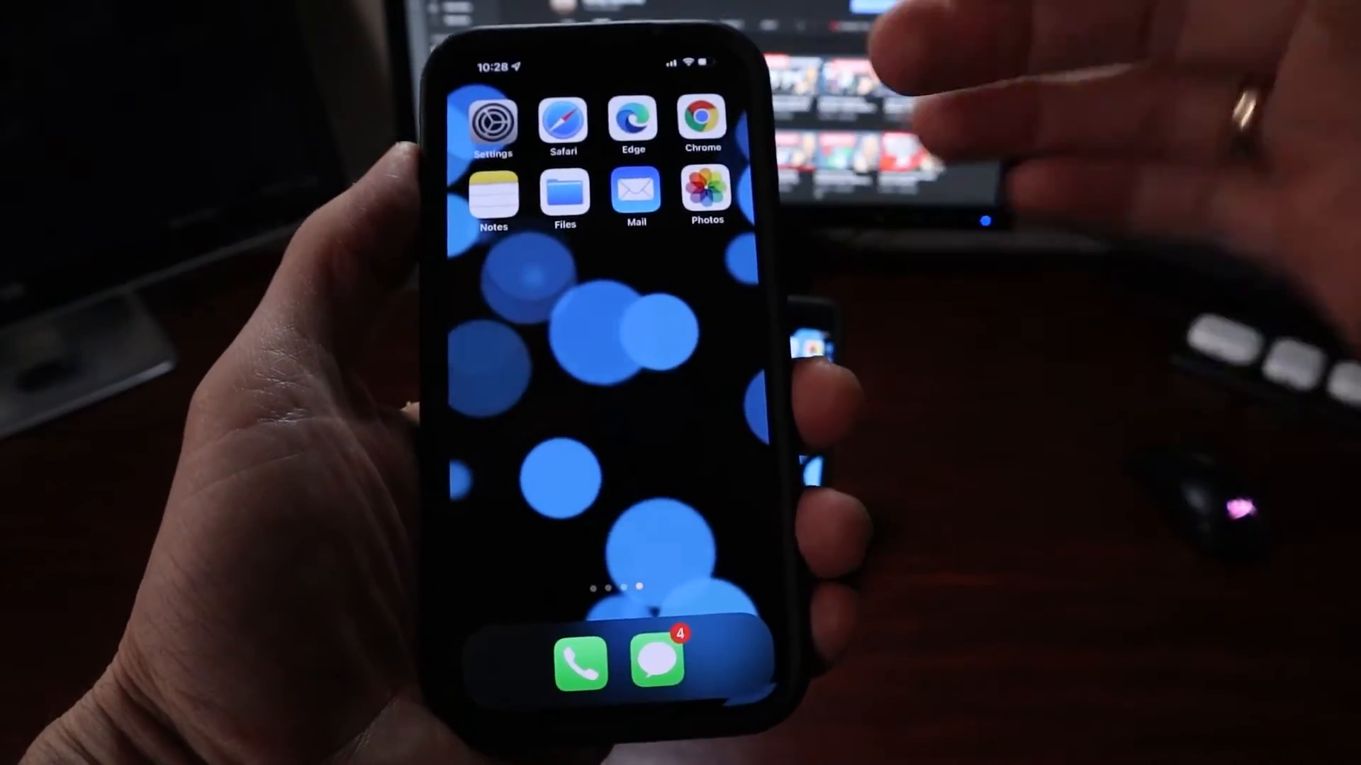
pyautogui.click(563, 120)
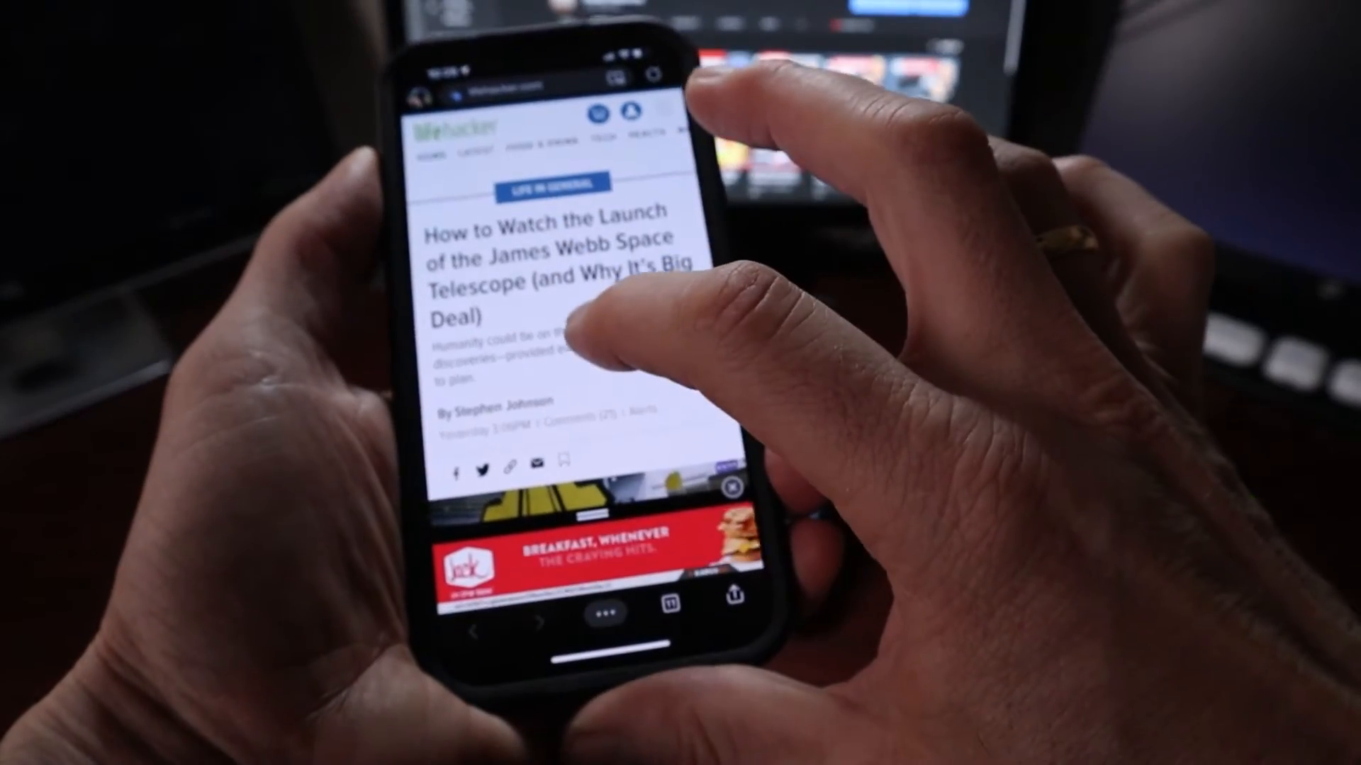
pyautogui.scroll(-3)
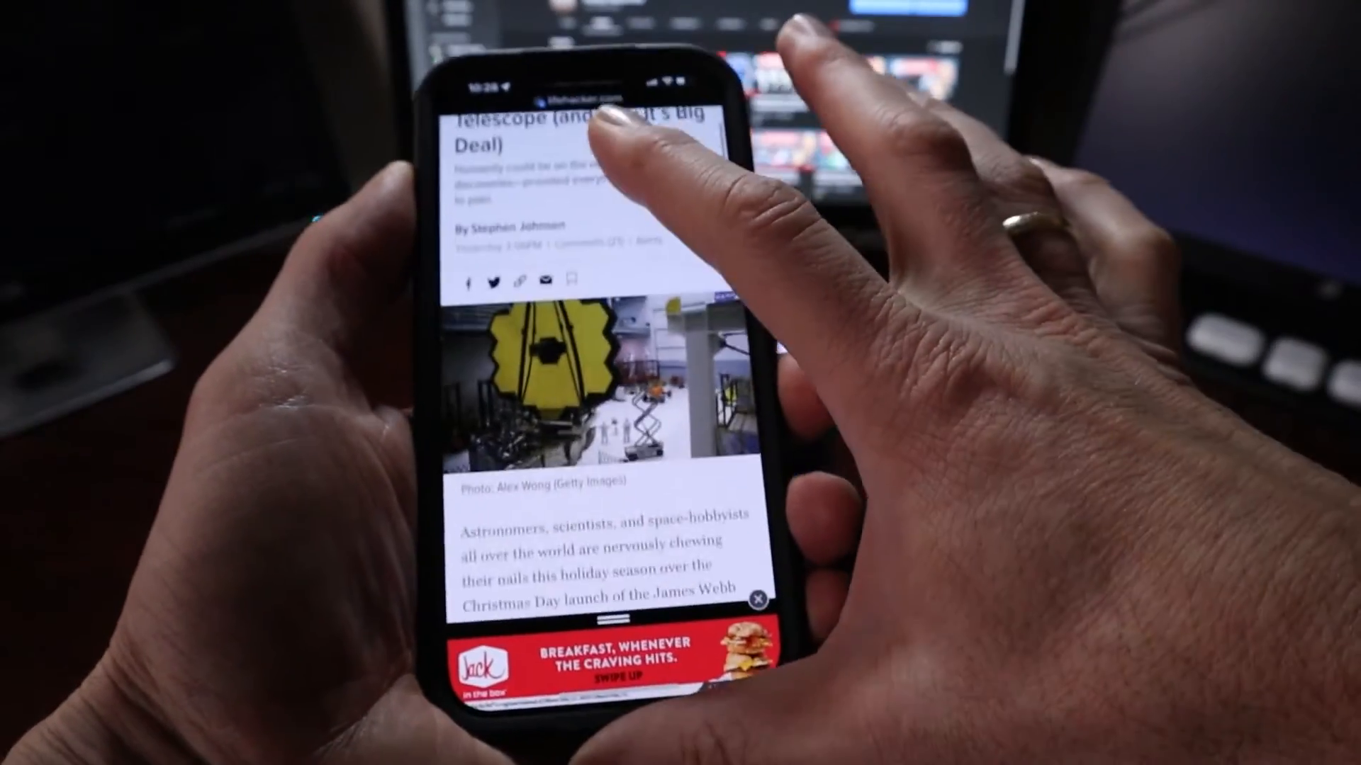
pyautogui.scroll(-3)
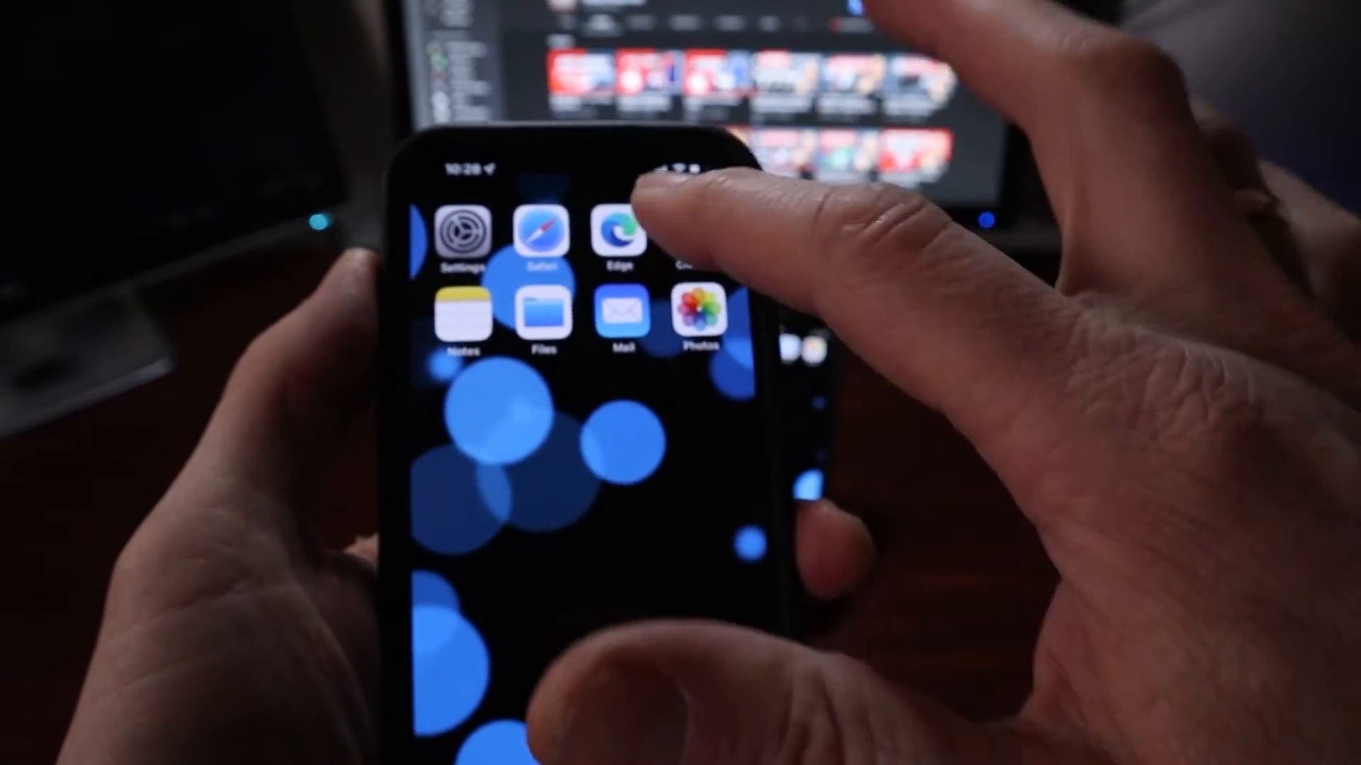
pyautogui.click(616, 235)
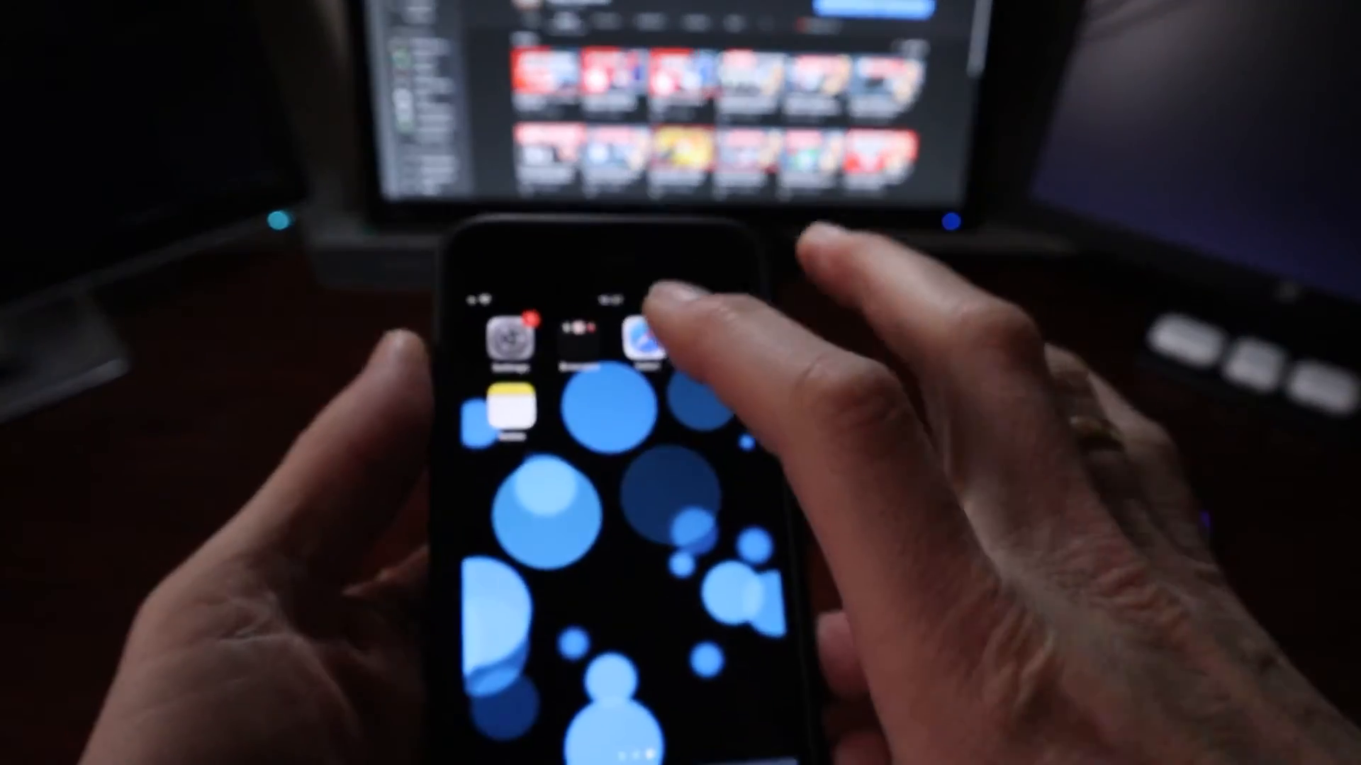
# Step: Open Safari on the second iPhone and load the drug store gift ideas article
pyautogui.click(646, 343)
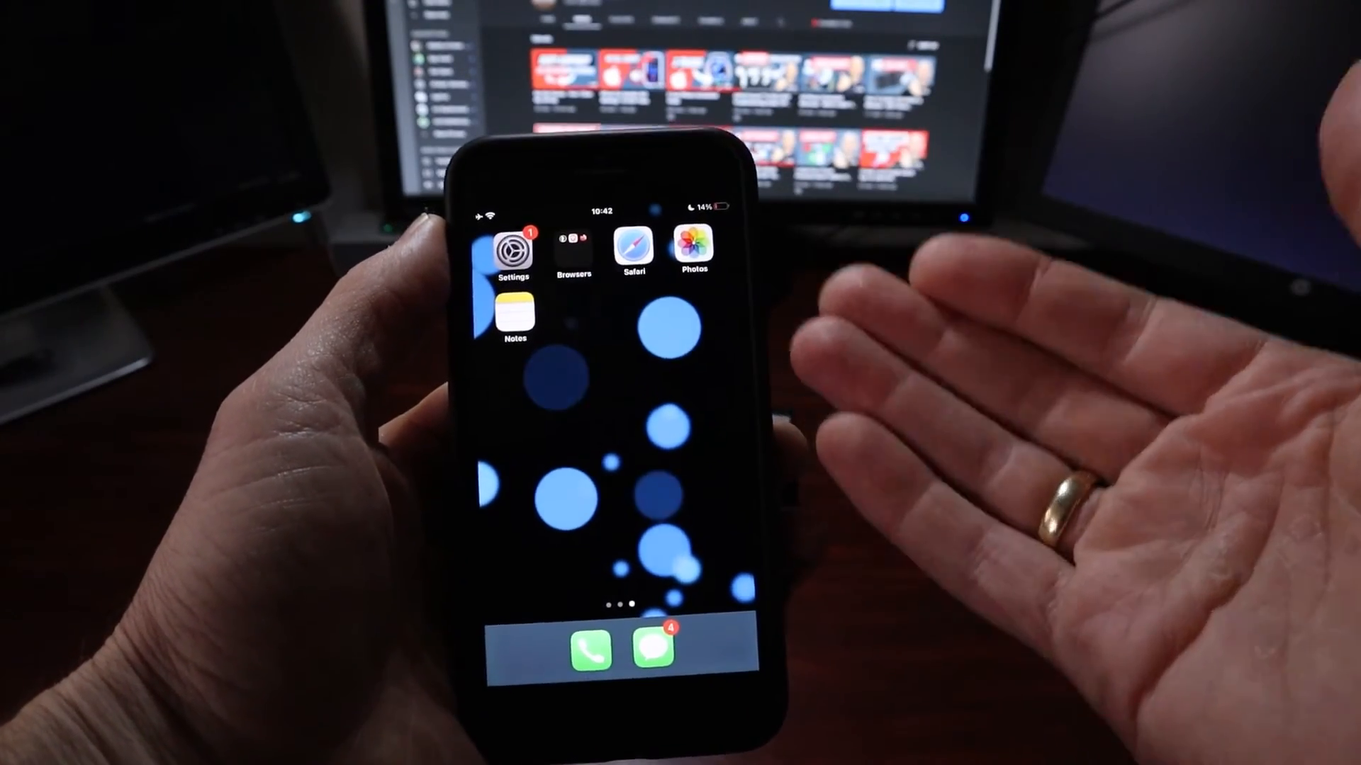
pyautogui.click(631, 250)
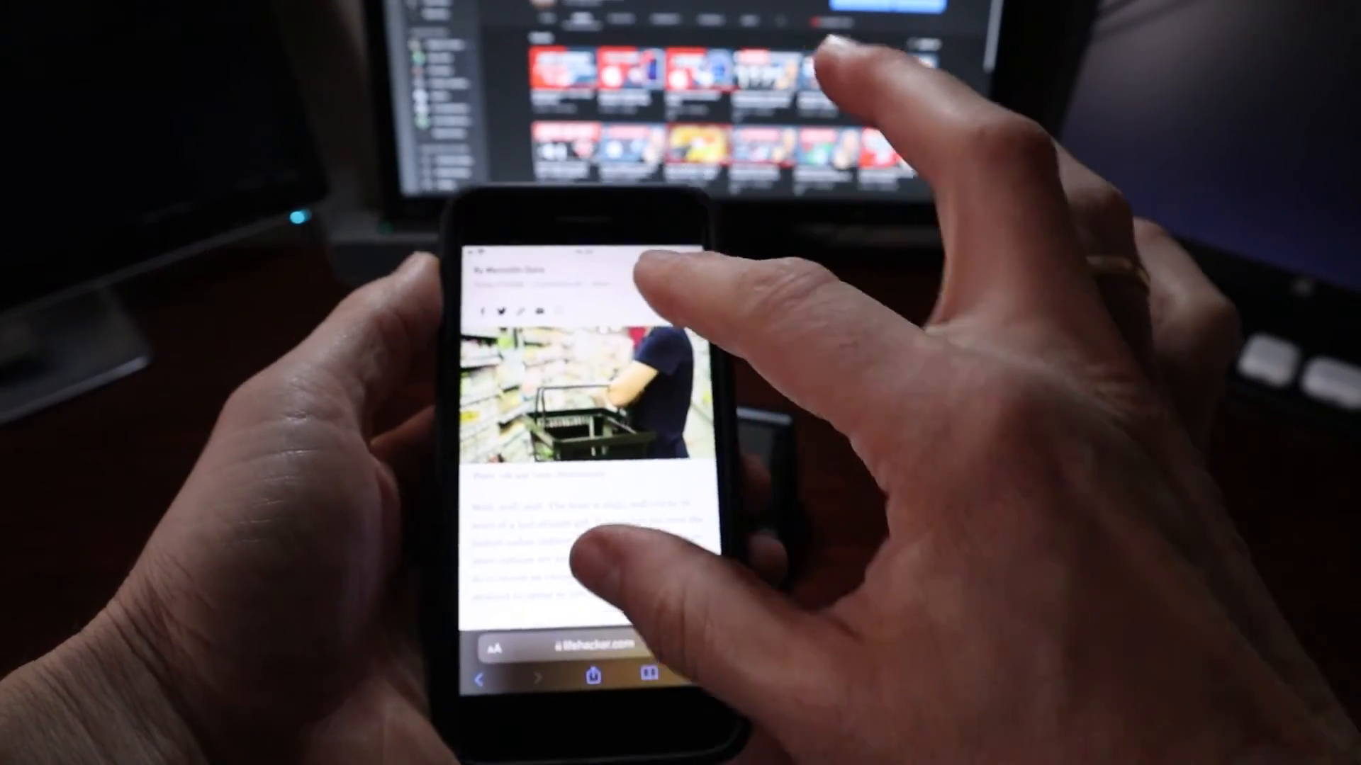